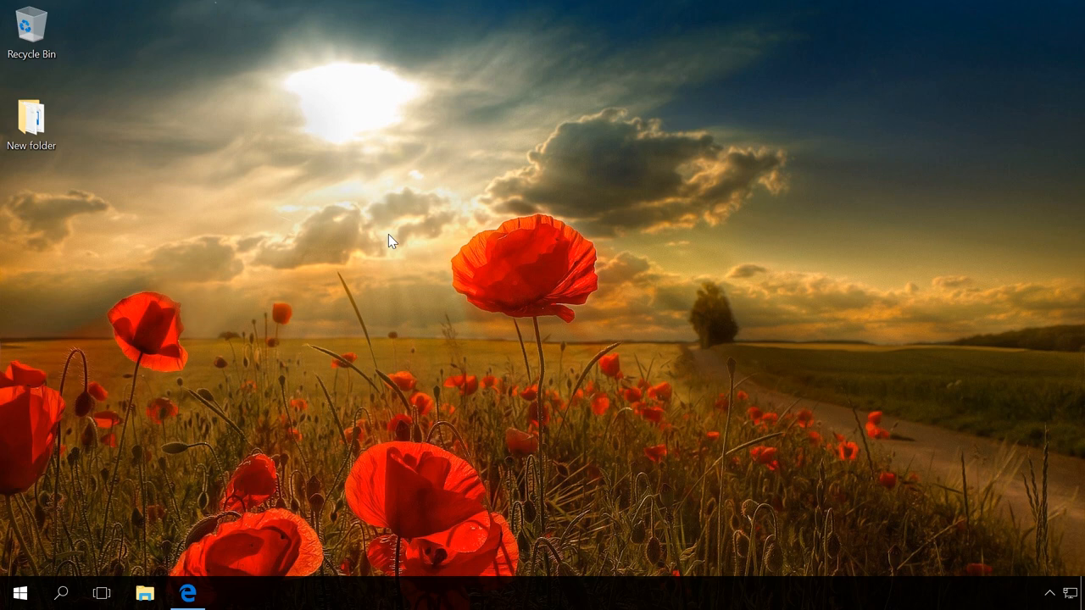
mouse_move(214, 468)
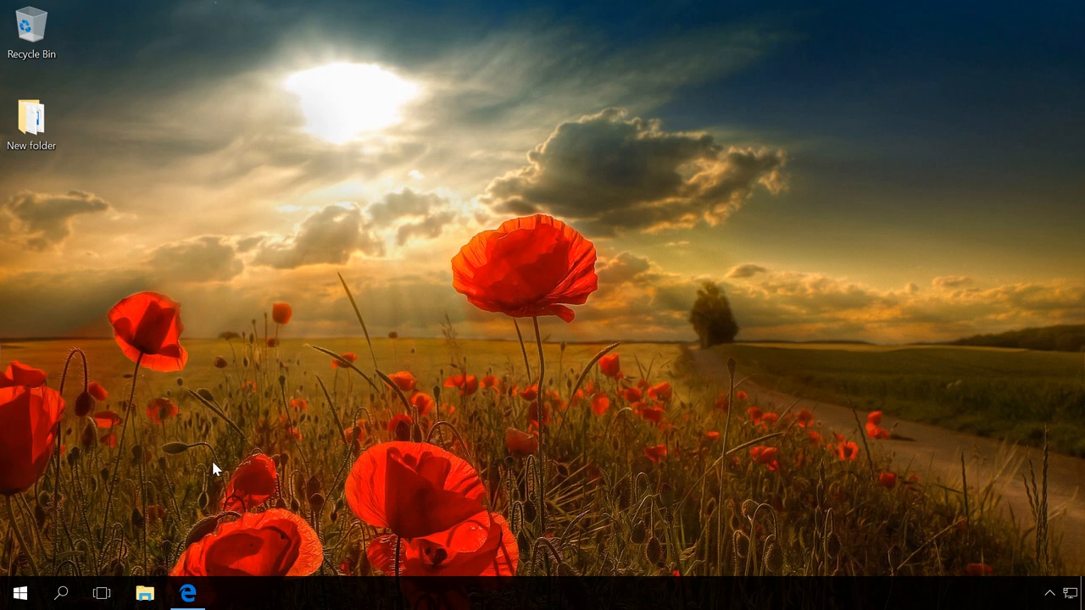
- Return to the desktop and start a 7-Zip archive from New folder
click(189, 594)
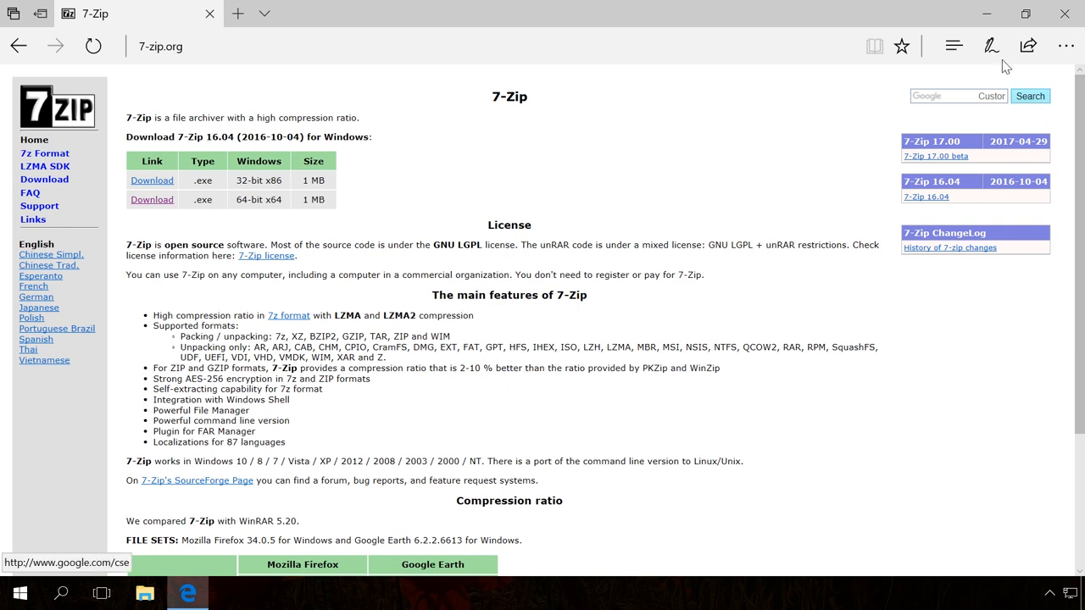
mouse_move(986, 14)
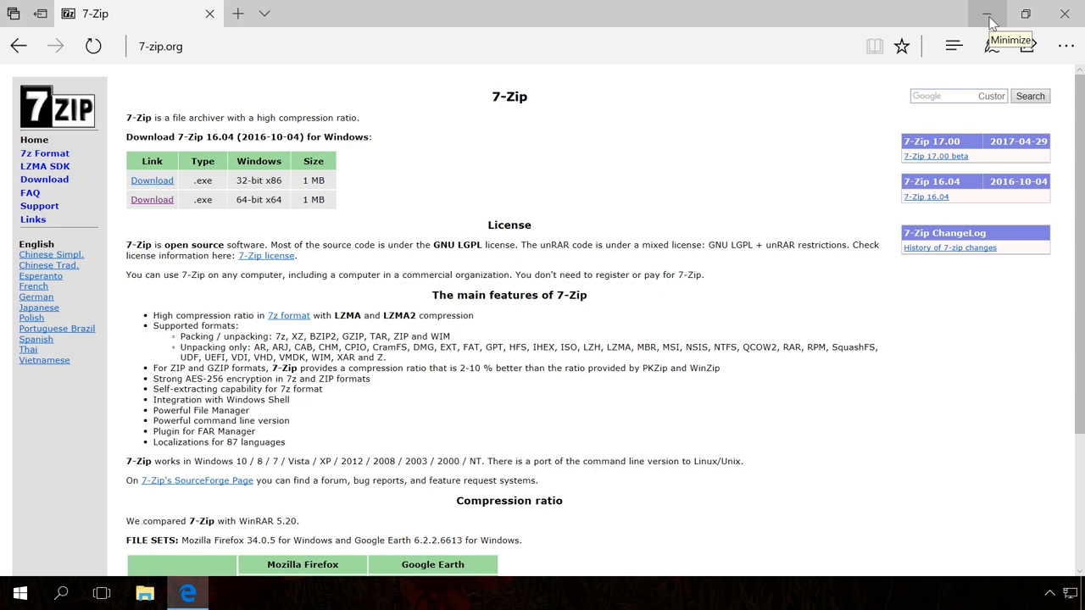
click(987, 16)
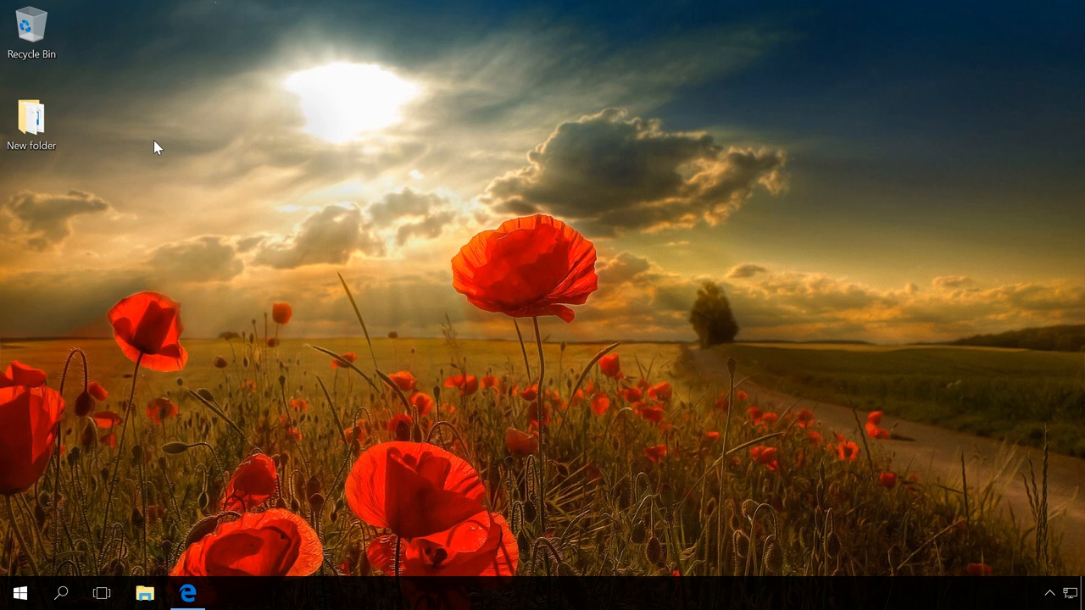
right_click(31, 116)
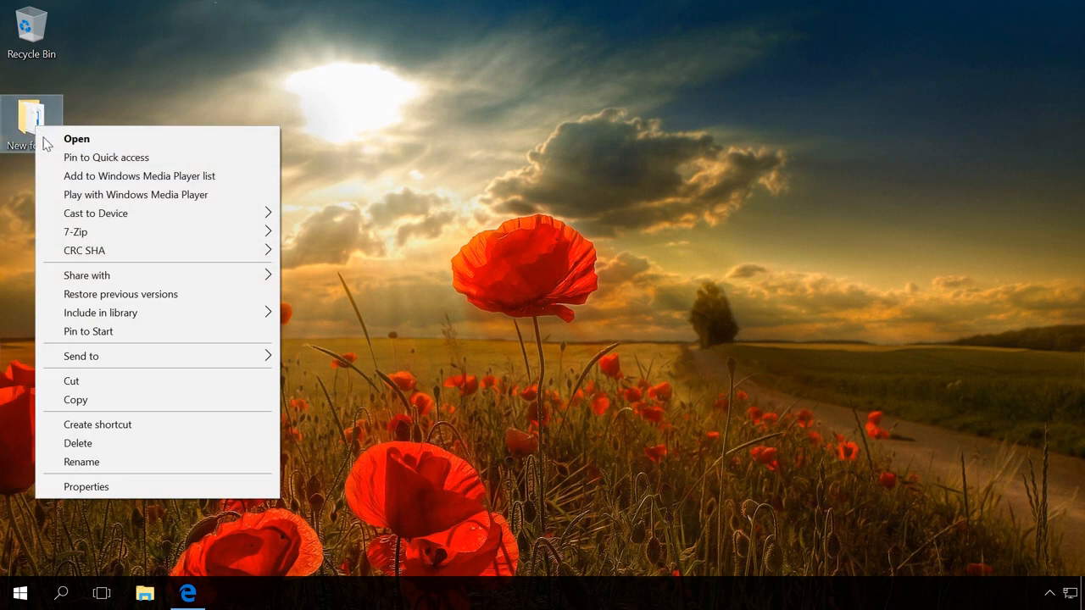
mouse_move(74, 231)
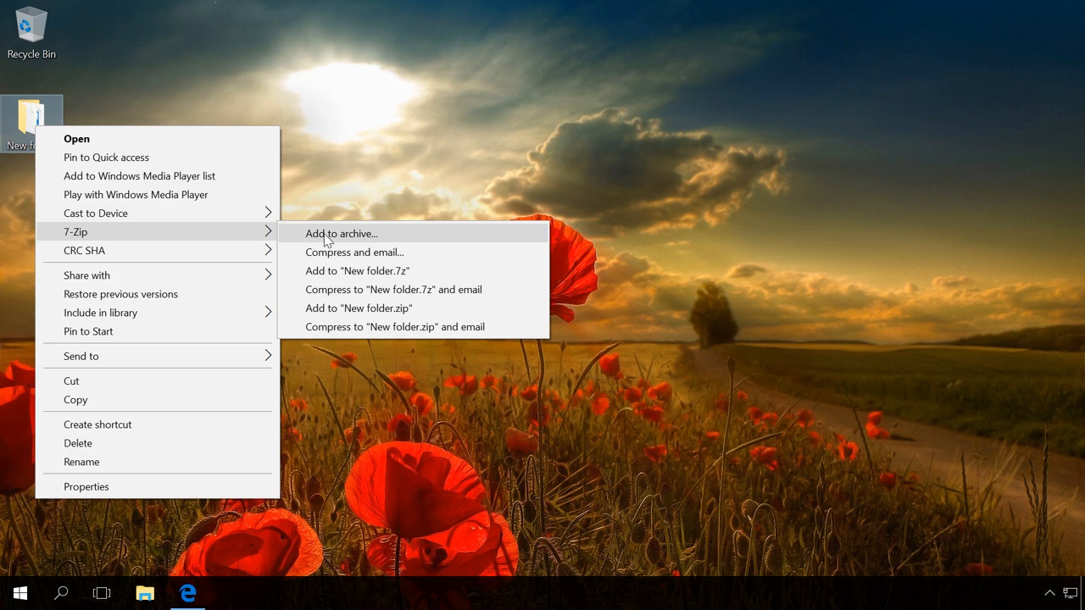
click(341, 234)
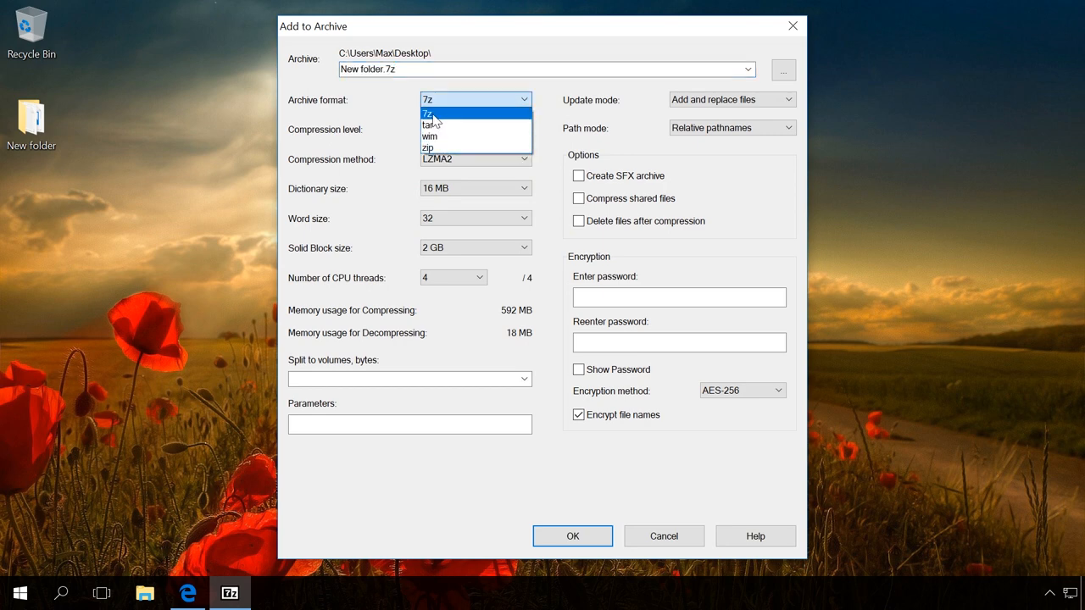
- Keep the 7z format, enter the password and create the encrypted New folder.7z
click(427, 112)
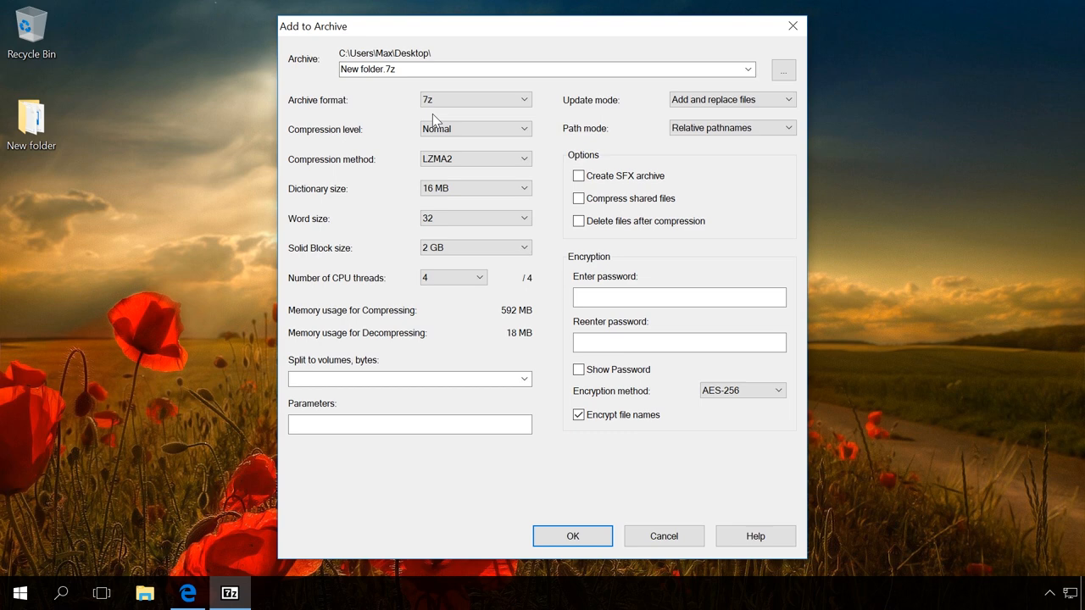
click(678, 297)
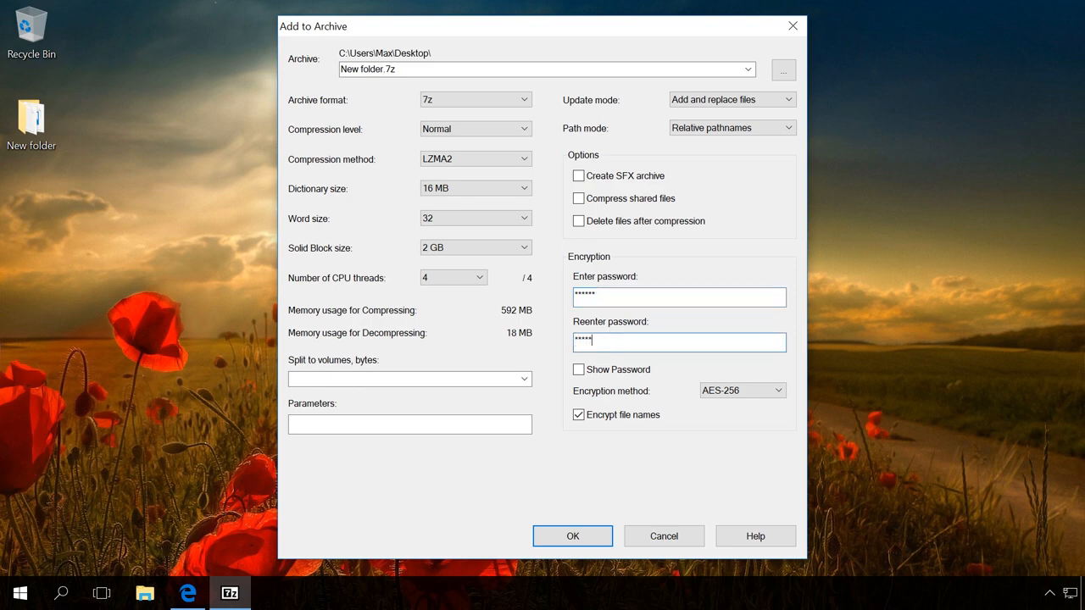
click(573, 536)
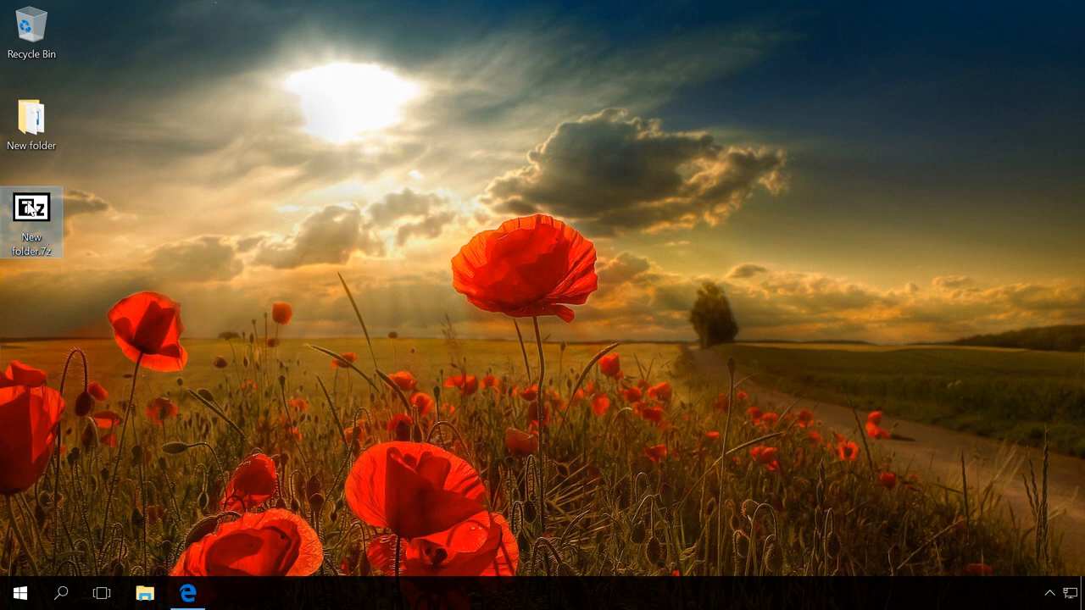
mouse_move(65, 217)
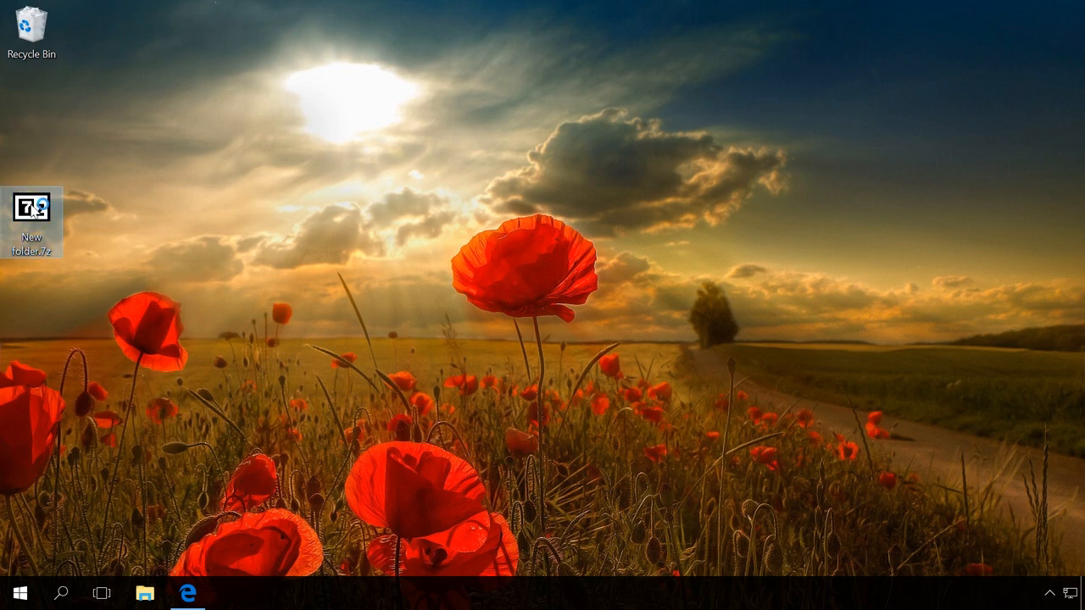
- Unlock New folder.7z with its password and show the three files in its folder
double_click(30, 207)
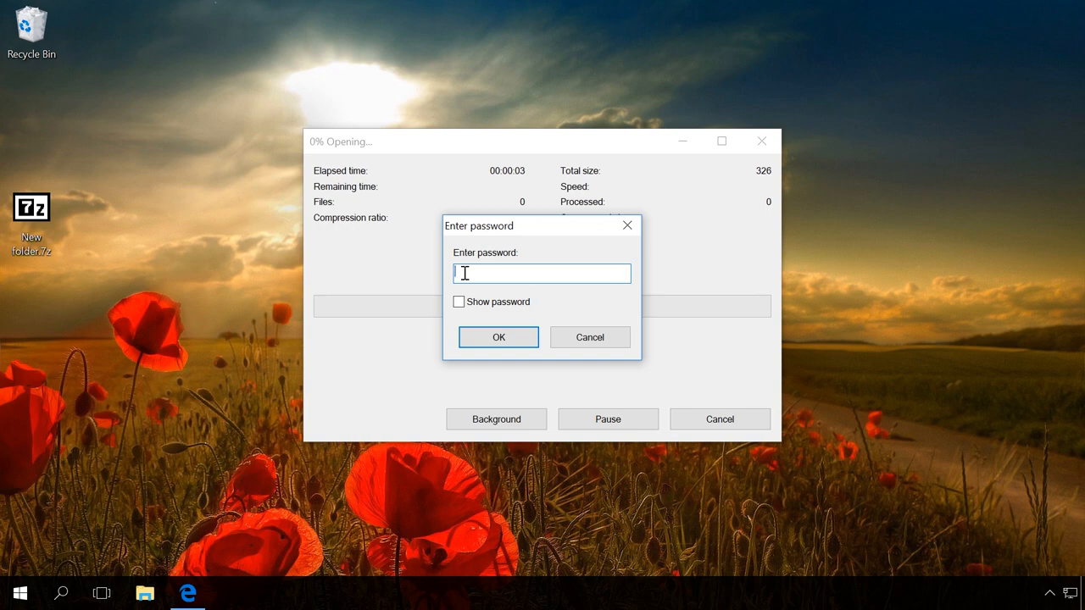
text(***)
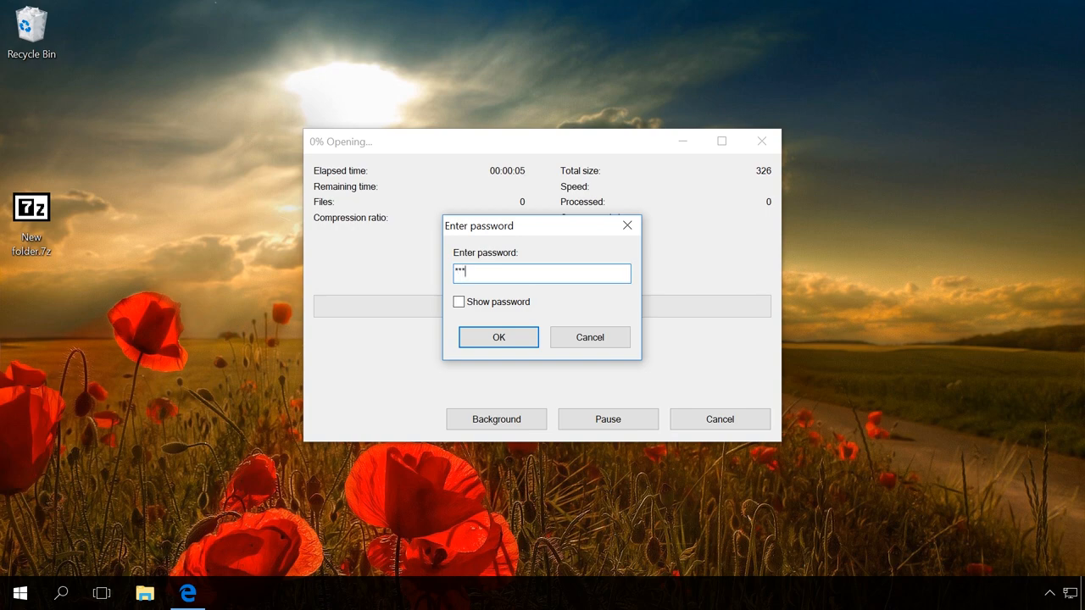
click(498, 336)
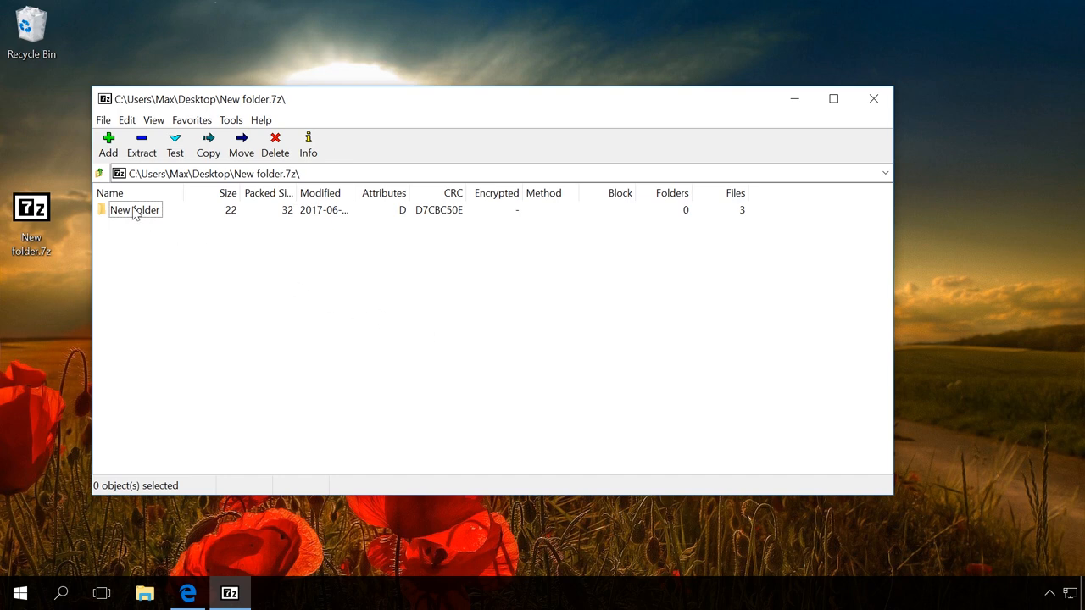
double_click(134, 210)
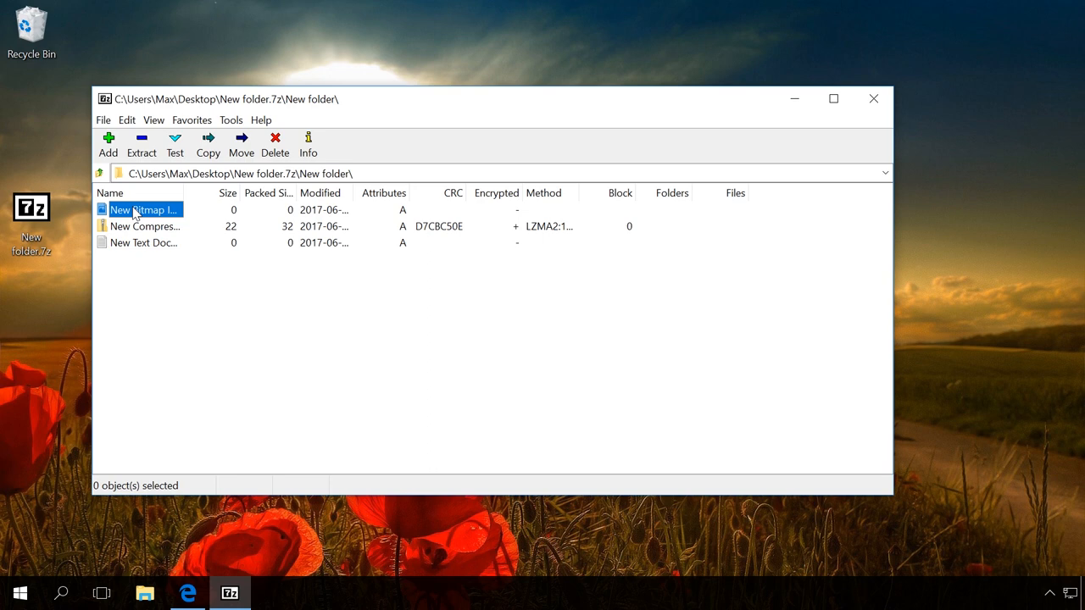
mouse_move(167, 264)
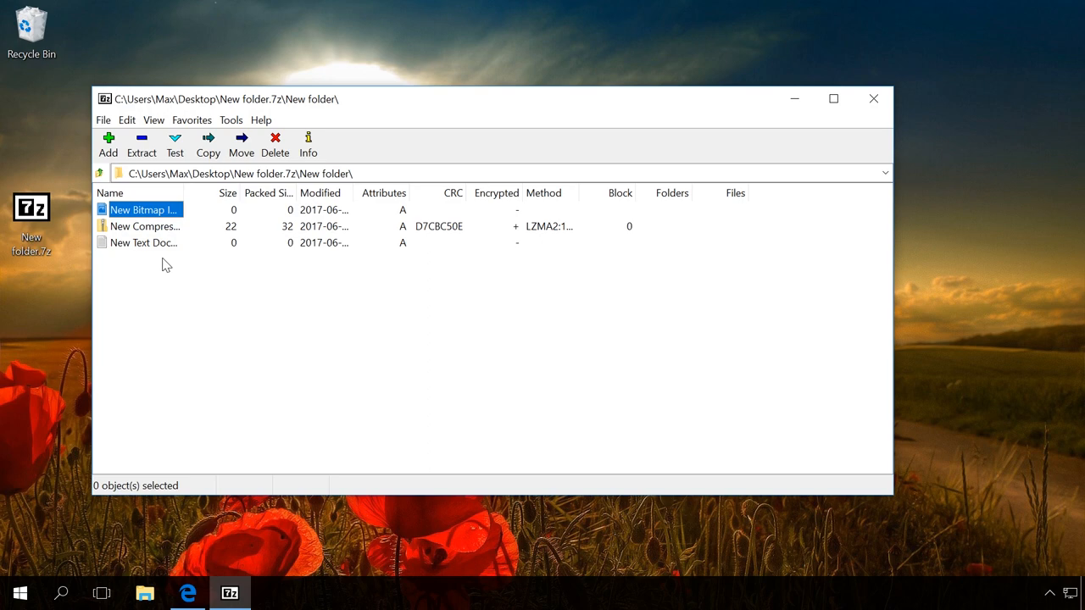
- Close 7-Zip and search Windows for 'bit' to surface Manage BitLocker
click(873, 98)
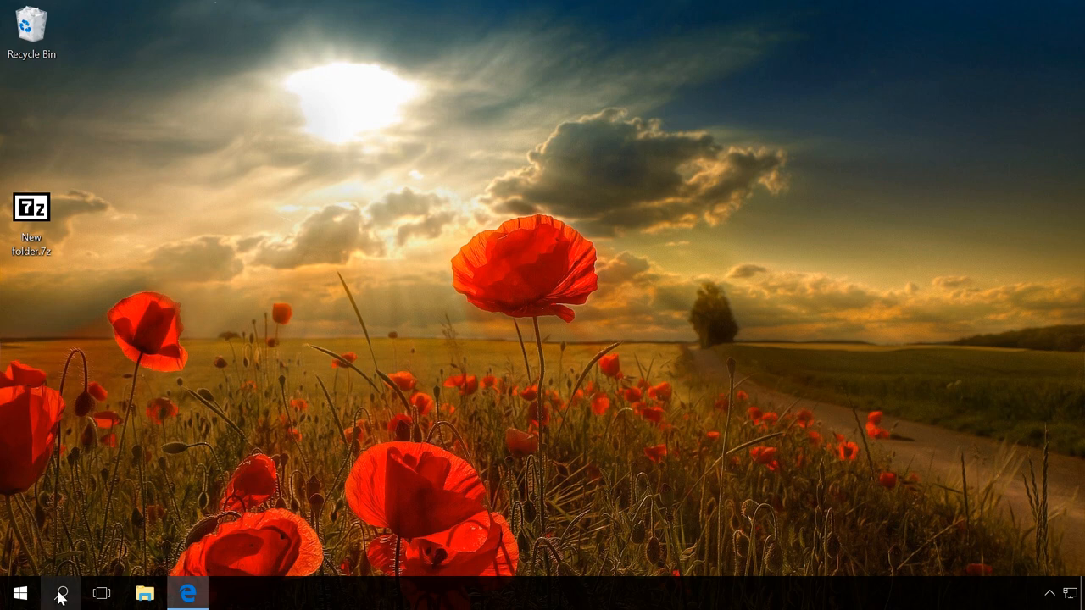
click(61, 593)
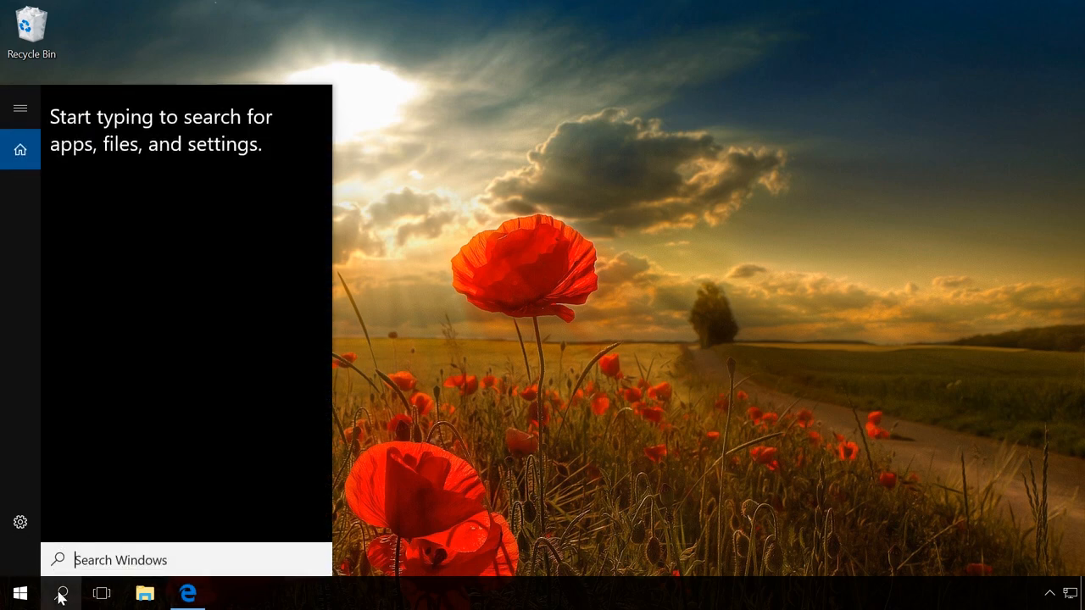
text(bit)
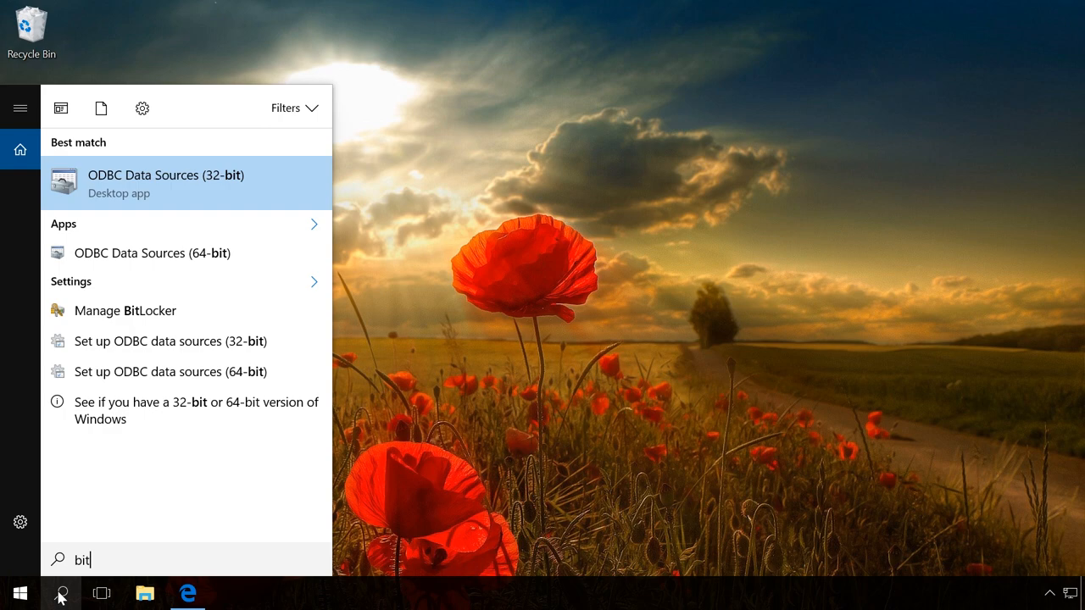